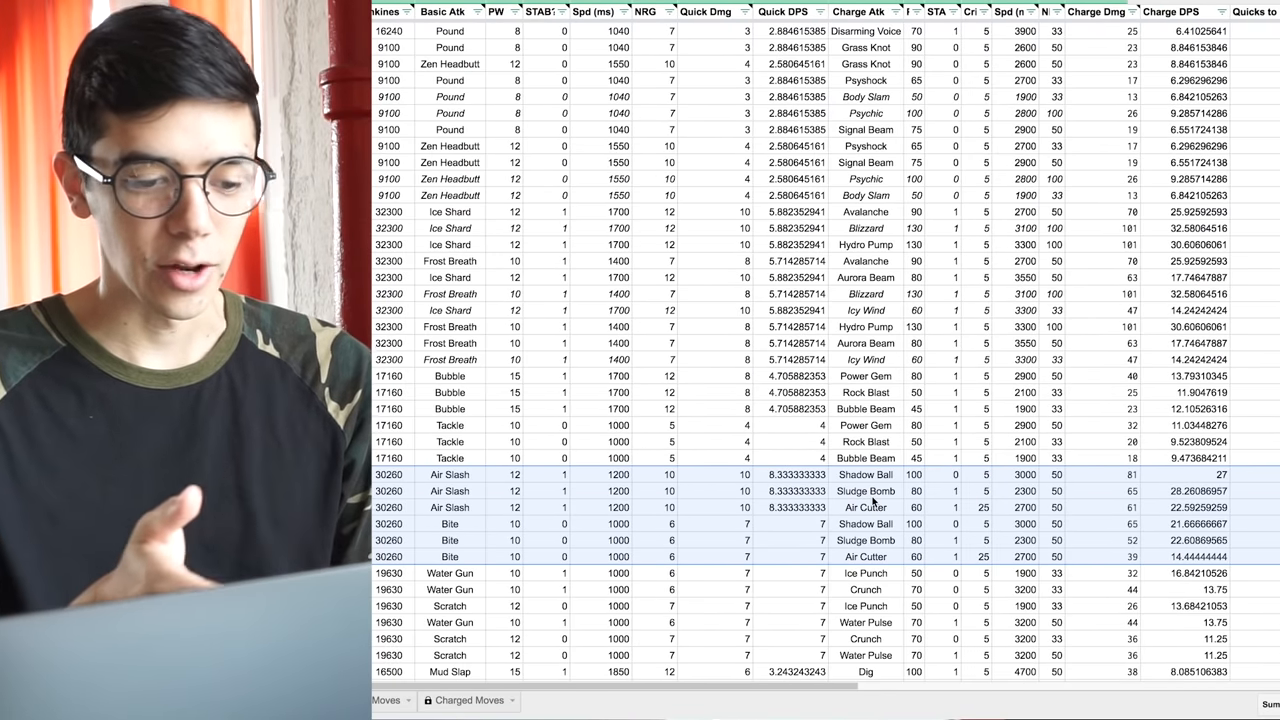
{"action": "scroll", "scroll_direction": "right", "scroll_amount": 3}
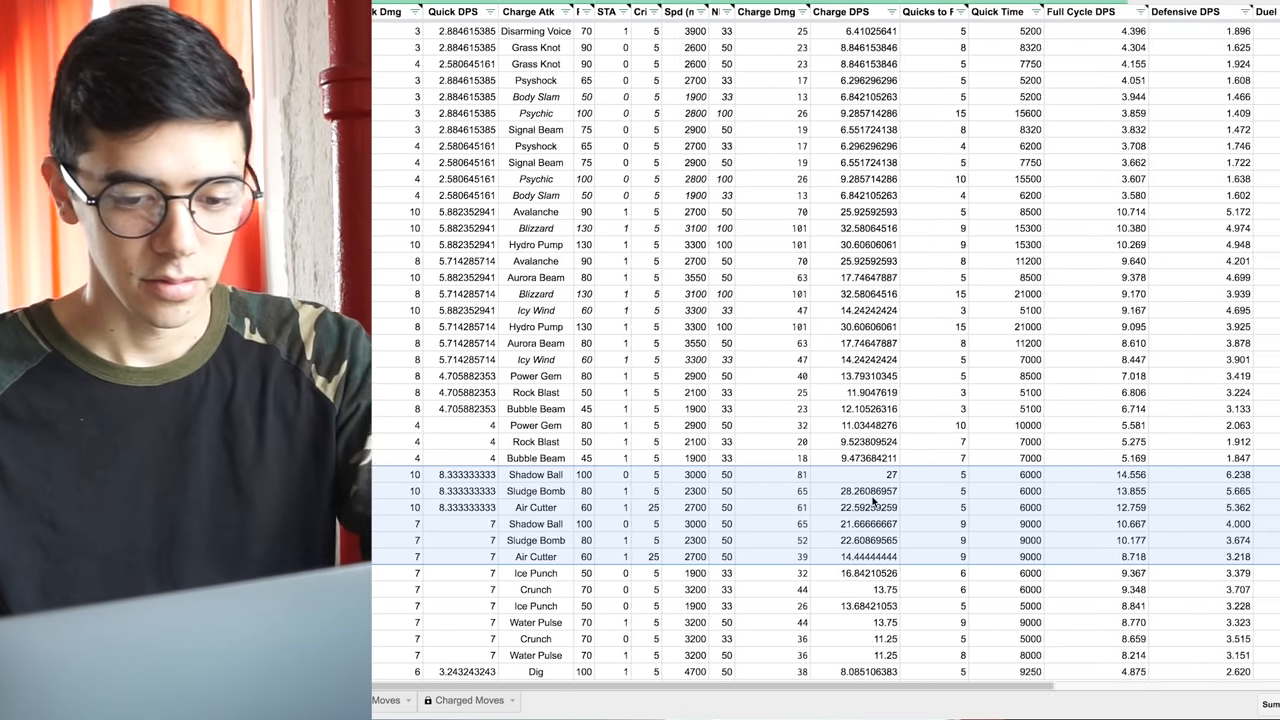
{"action": "scroll", "scroll_direction": "right", "scroll_amount": 3}
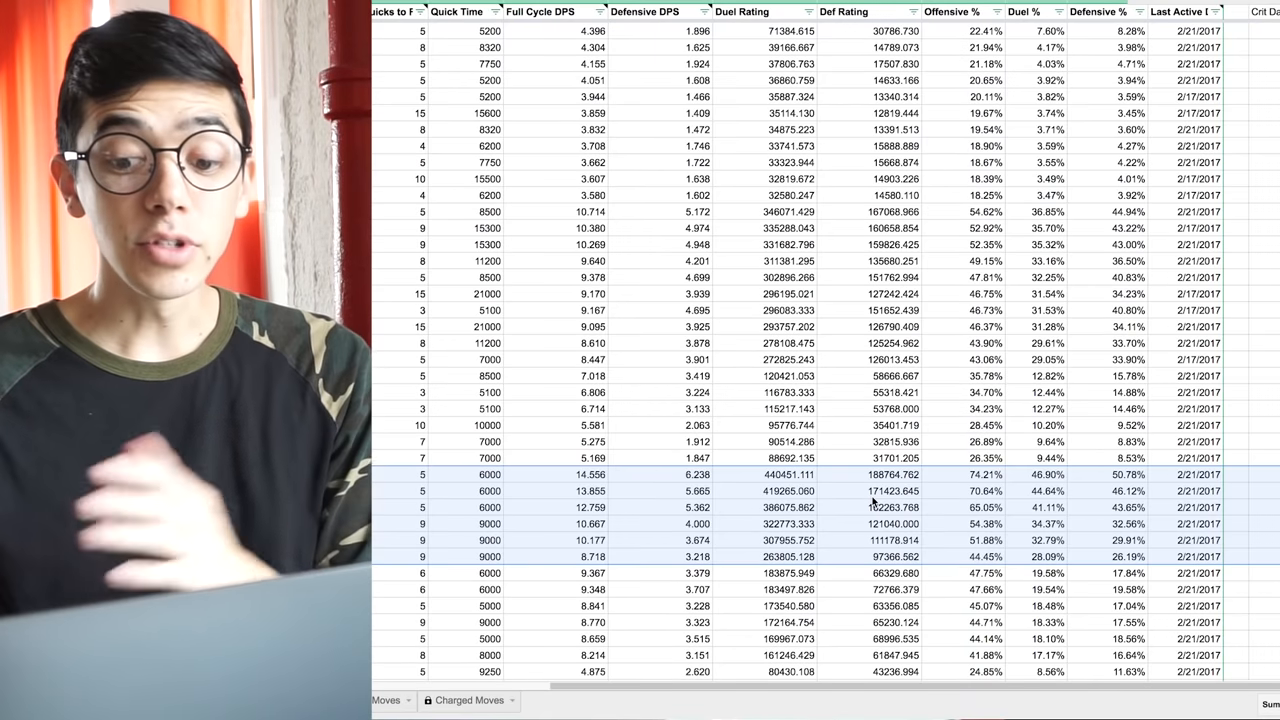